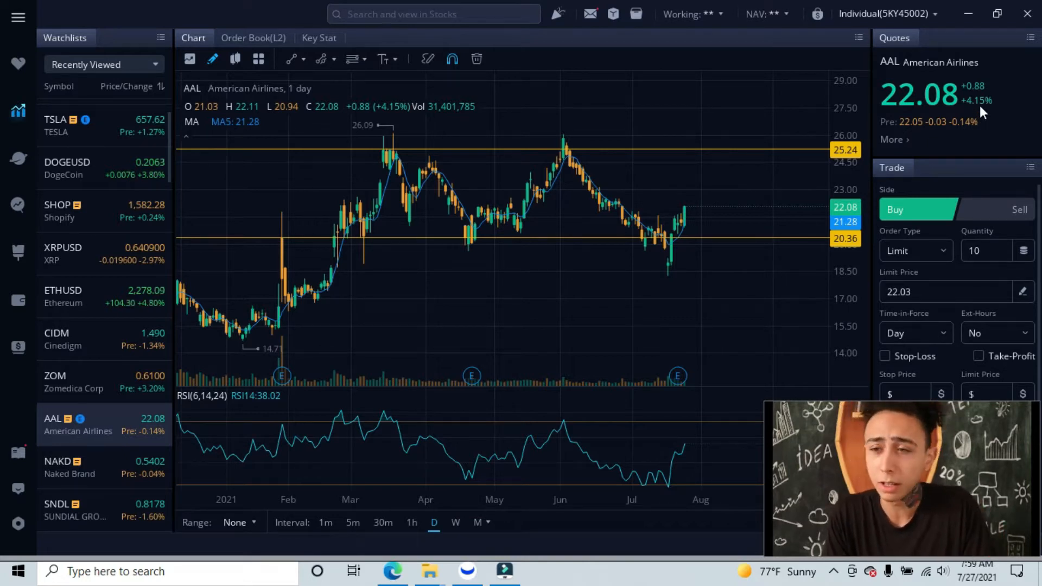
{"action": "mouse_move", "coordinate": [968, 133]}
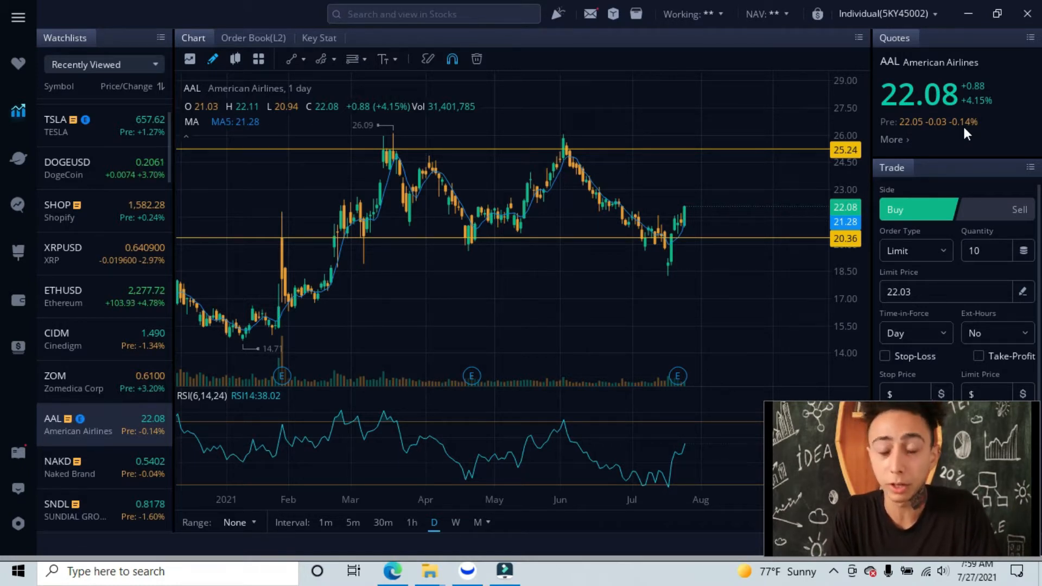
Step: Show AAL's key statistics (open, high, volume, market cap) via 'More' under the quote
{"action": "left_click", "coordinate": [895, 139]}
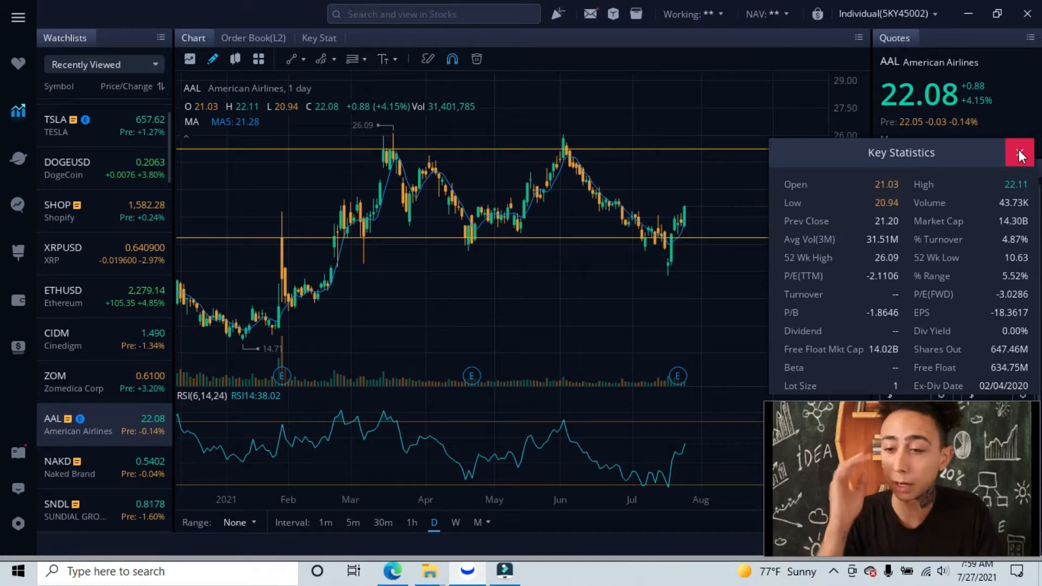
Step: Close the Key Statistics popup to return to the full AAL daily chart
{"action": "left_click", "coordinate": [1019, 152]}
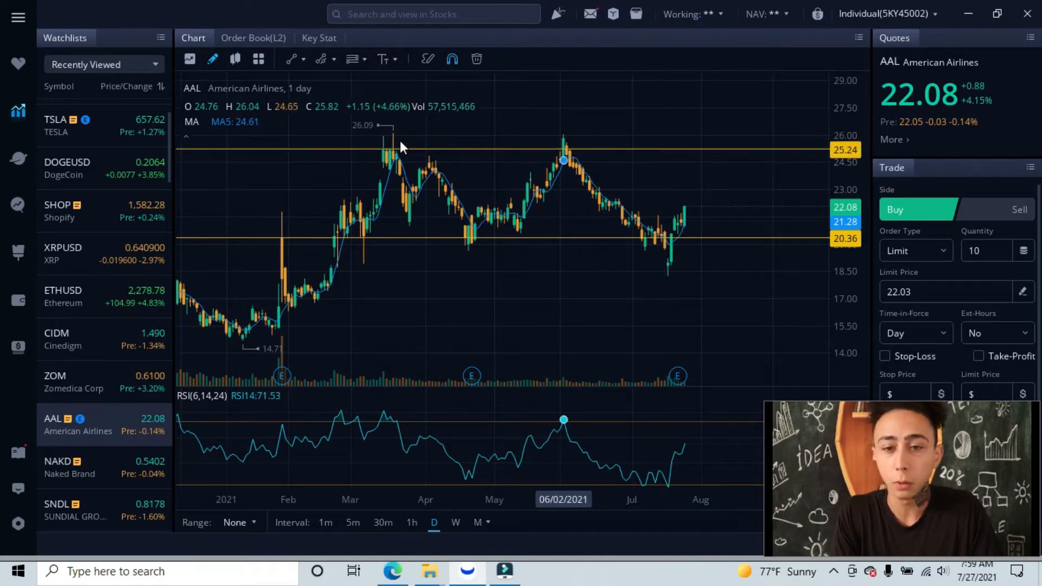
{"action": "mouse_move", "coordinate": [380, 159]}
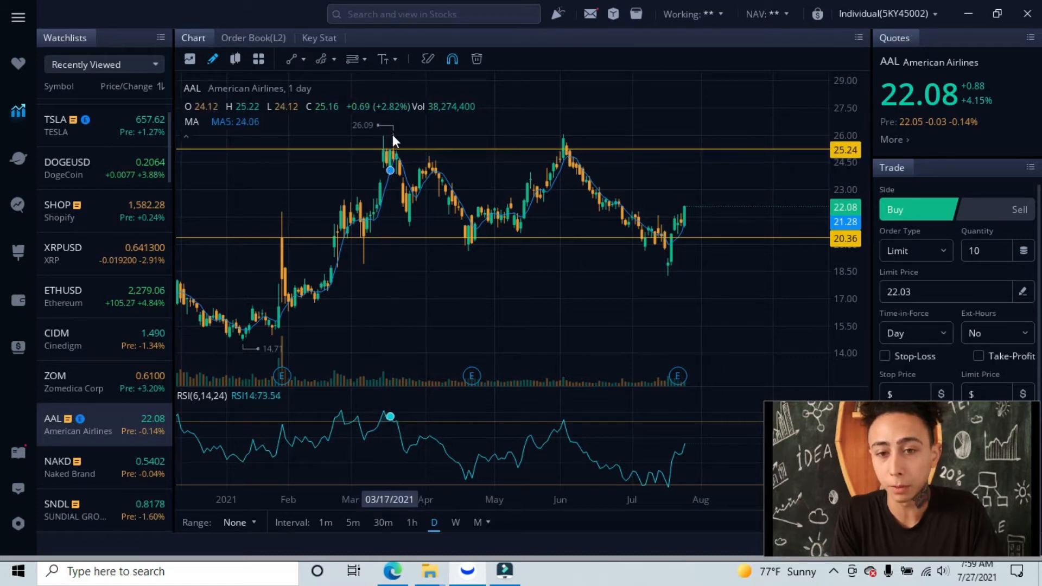
{"action": "mouse_move", "coordinate": [397, 157]}
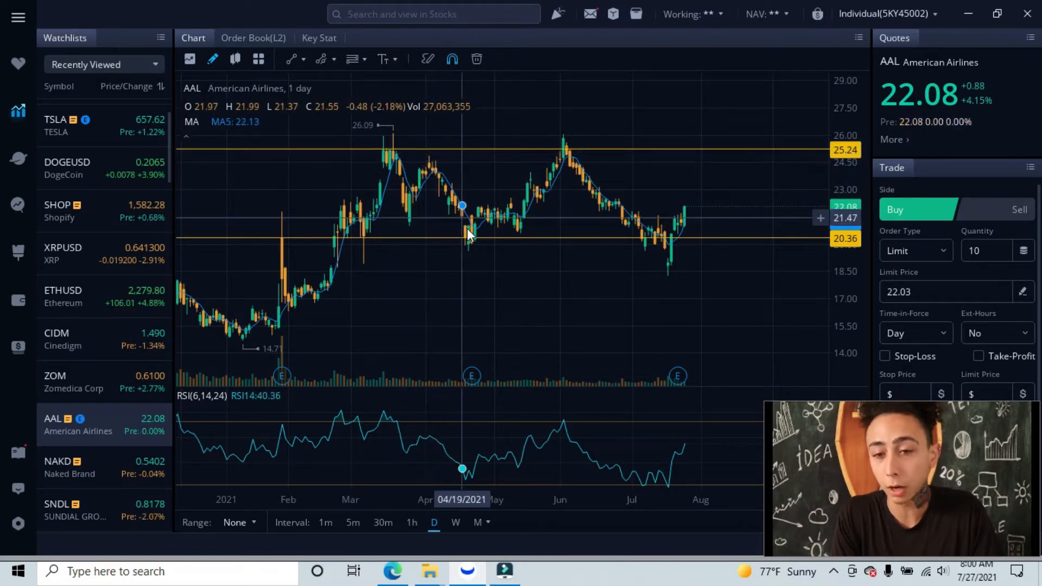
{"action": "mouse_move", "coordinate": [564, 158]}
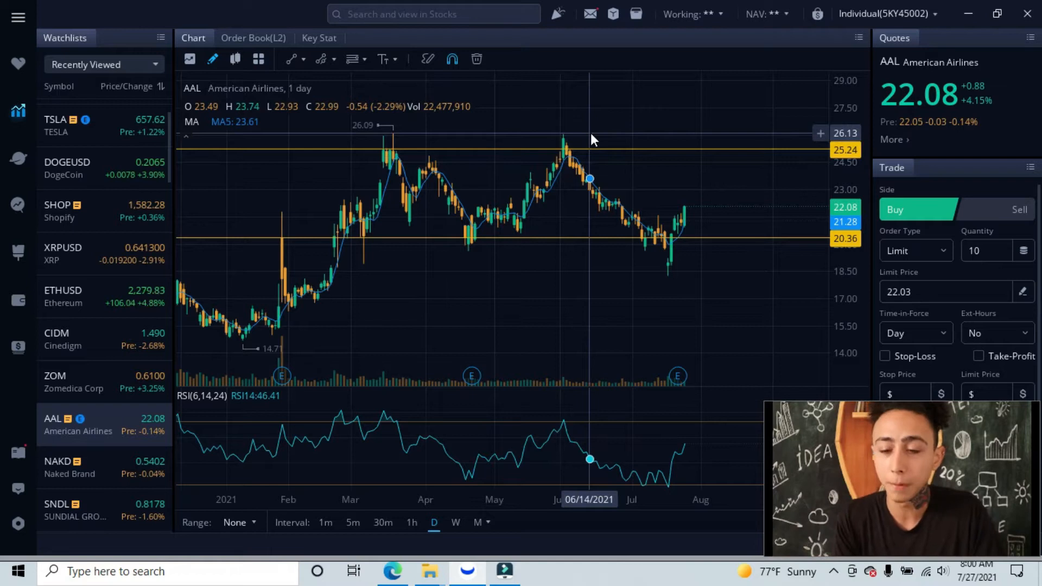
{"action": "mouse_move", "coordinate": [611, 238]}
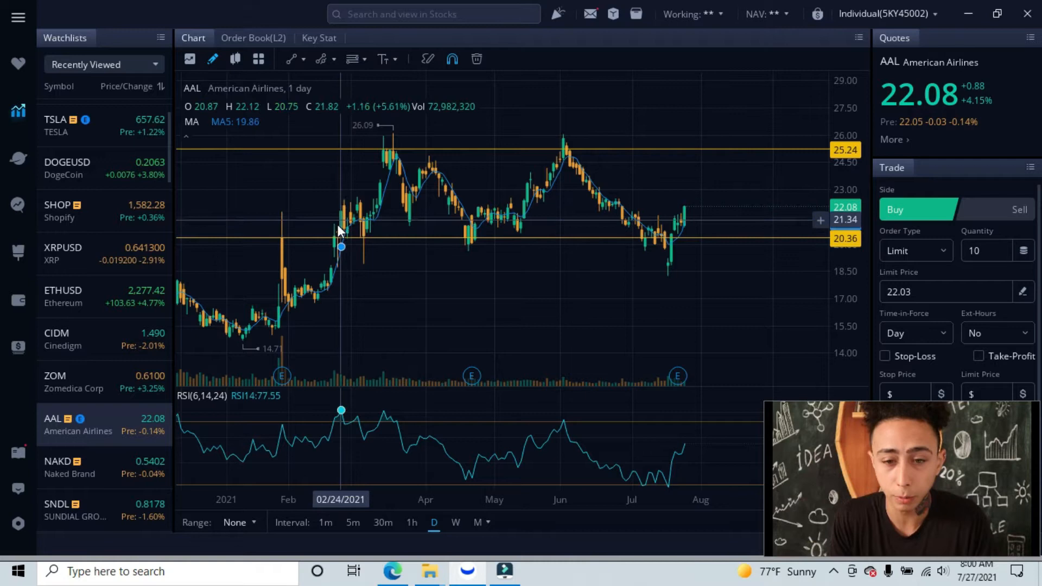
{"action": "mouse_move", "coordinate": [473, 229]}
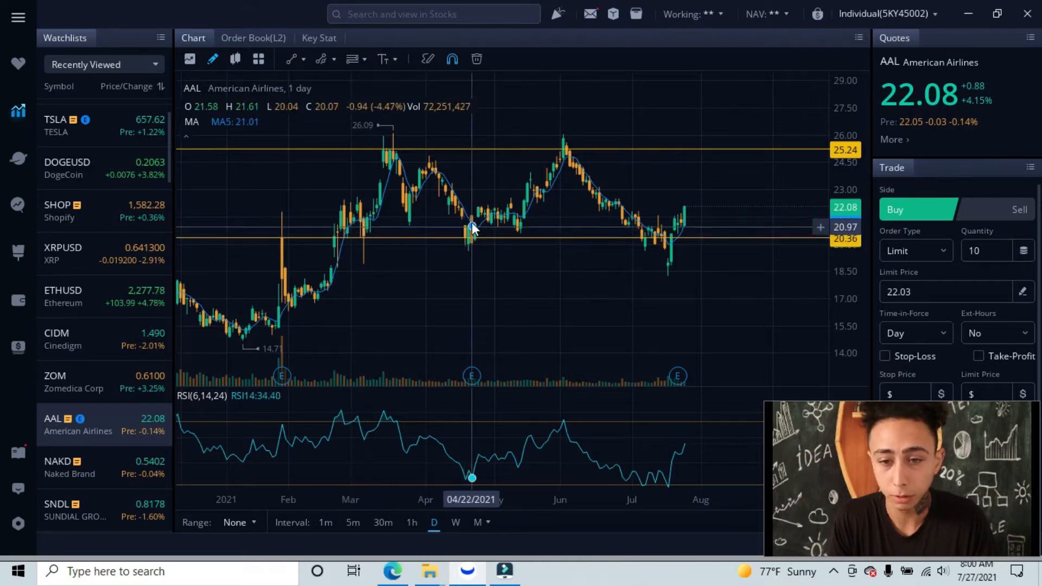
{"action": "mouse_move", "coordinate": [665, 232]}
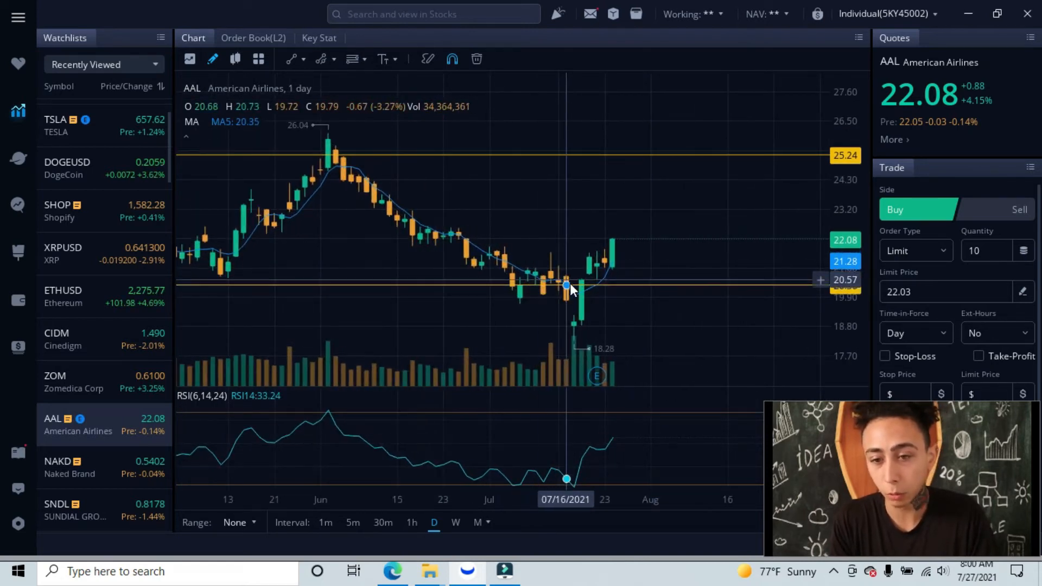
{"action": "mouse_move", "coordinate": [582, 295]}
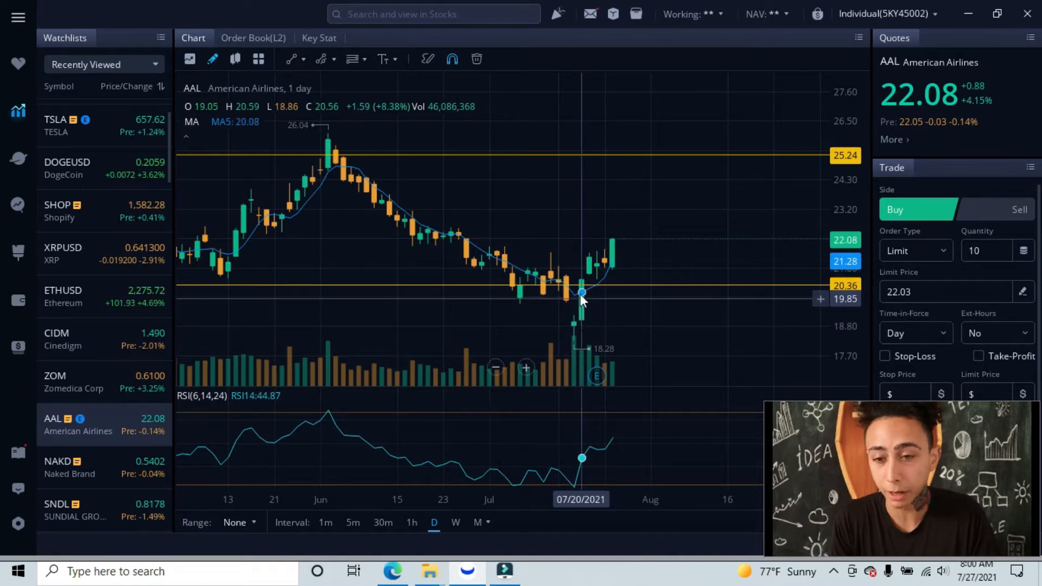
{"action": "mouse_move", "coordinate": [591, 289]}
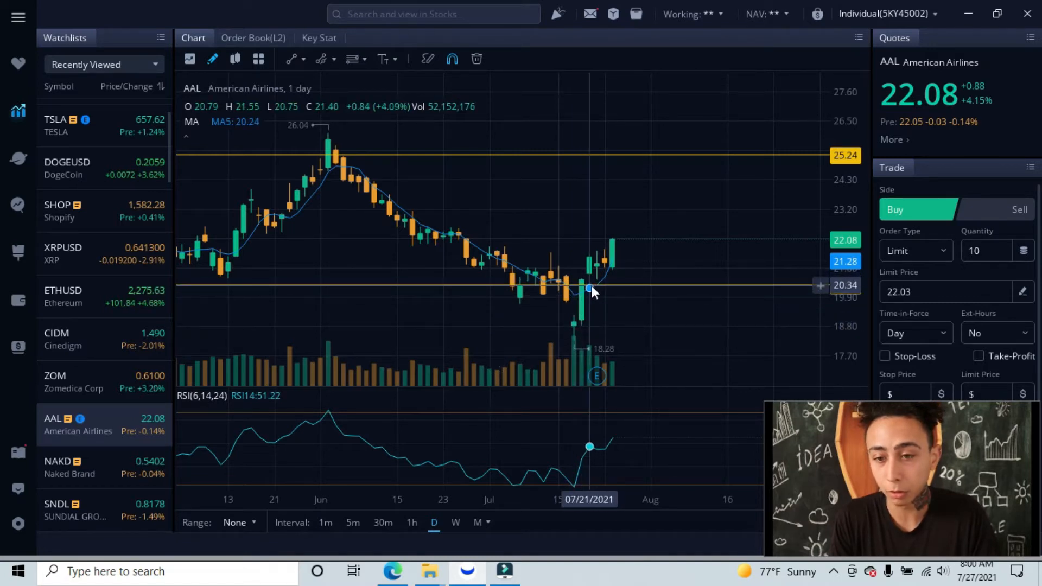
{"action": "mouse_move", "coordinate": [606, 266]}
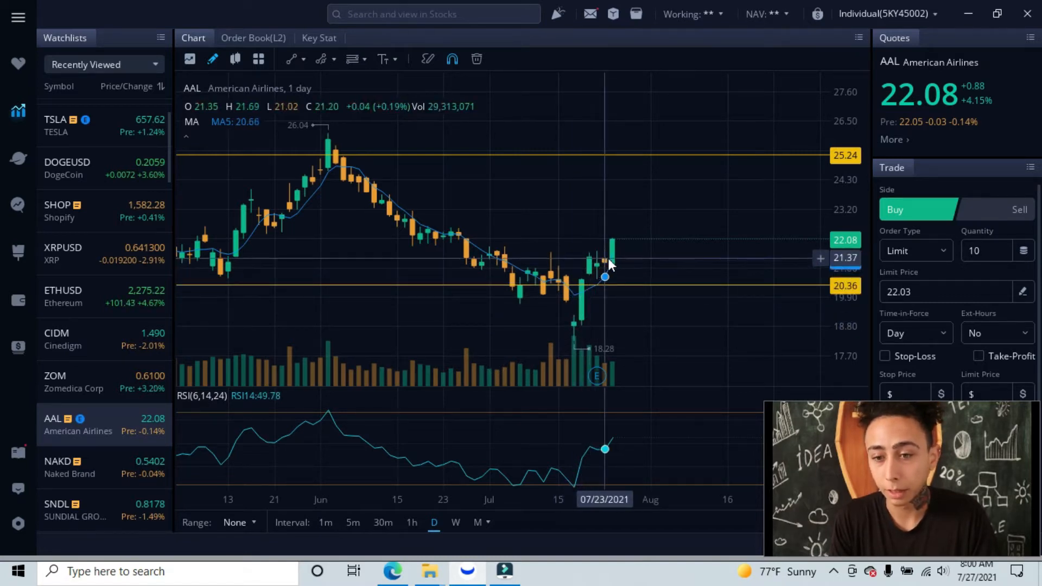
{"action": "mouse_move", "coordinate": [505, 262]}
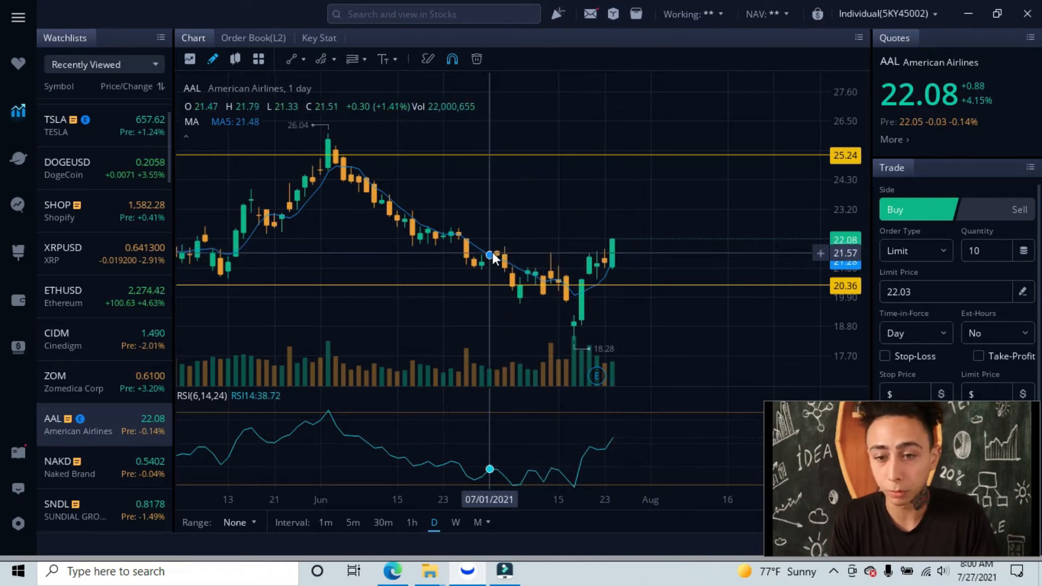
{"action": "mouse_move", "coordinate": [605, 253]}
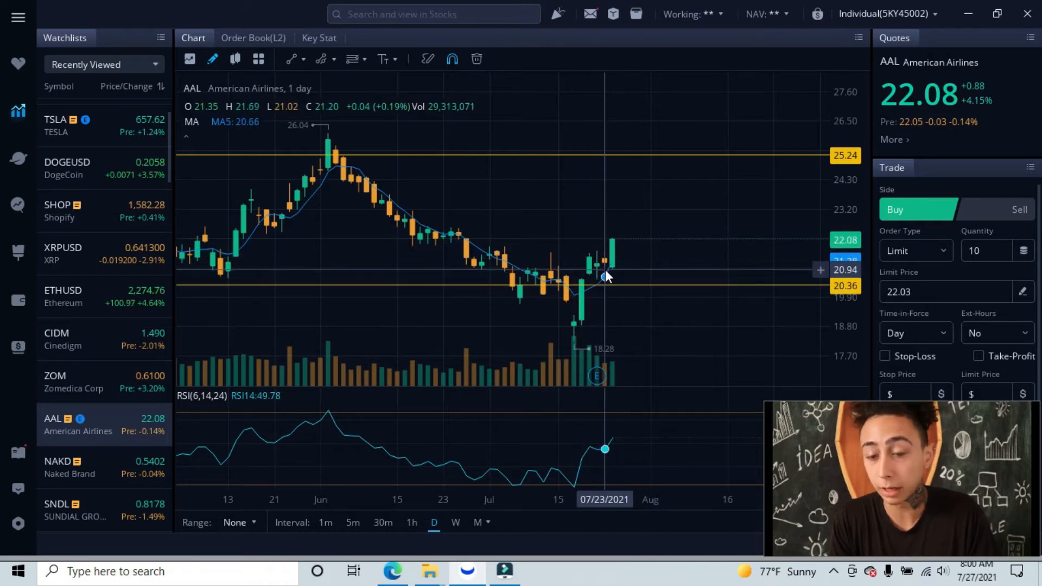
{"action": "mouse_move", "coordinate": [591, 289]}
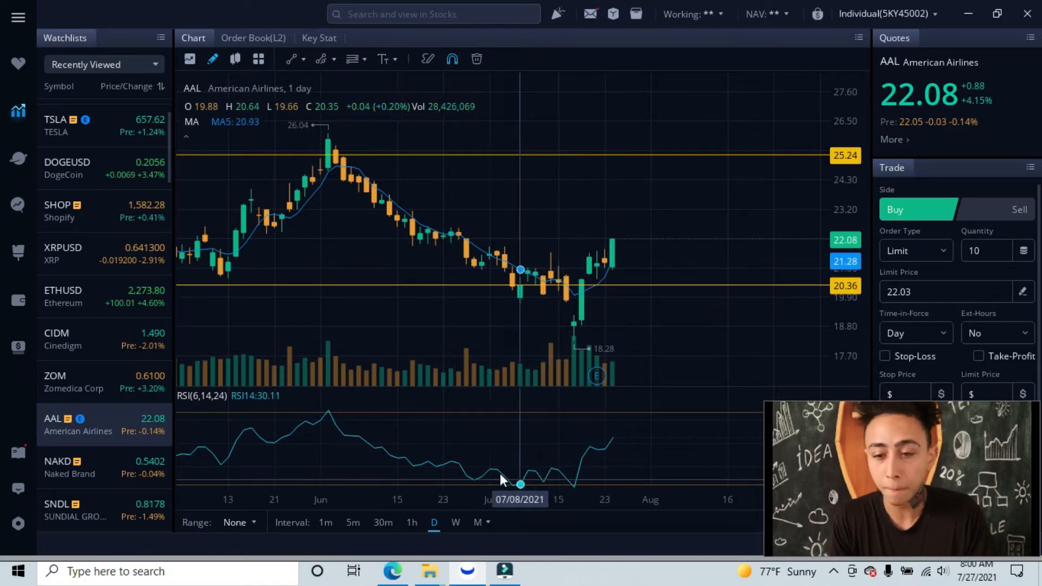
{"action": "mouse_move", "coordinate": [623, 451]}
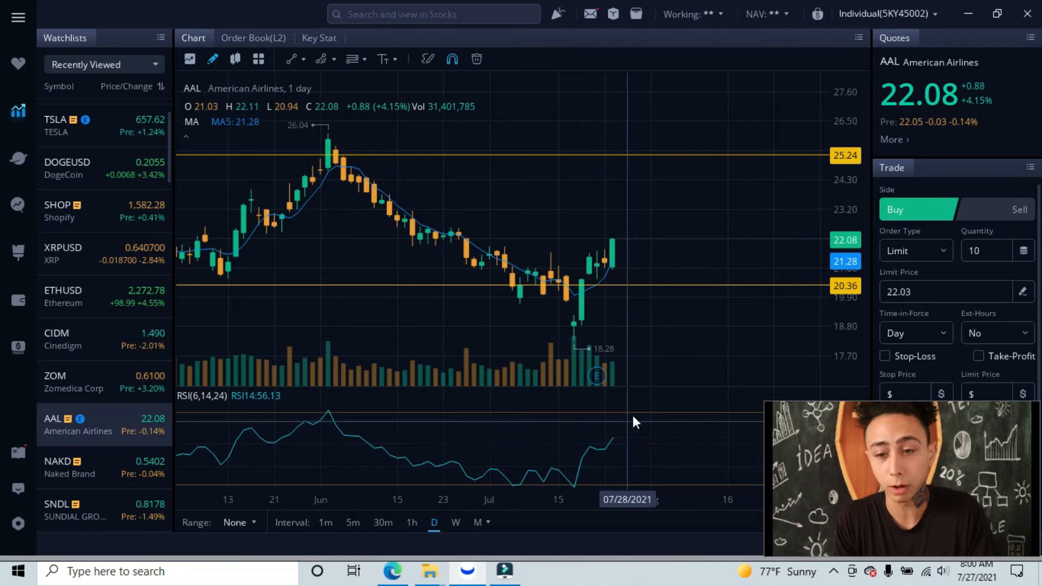
{"action": "mouse_move", "coordinate": [644, 311]}
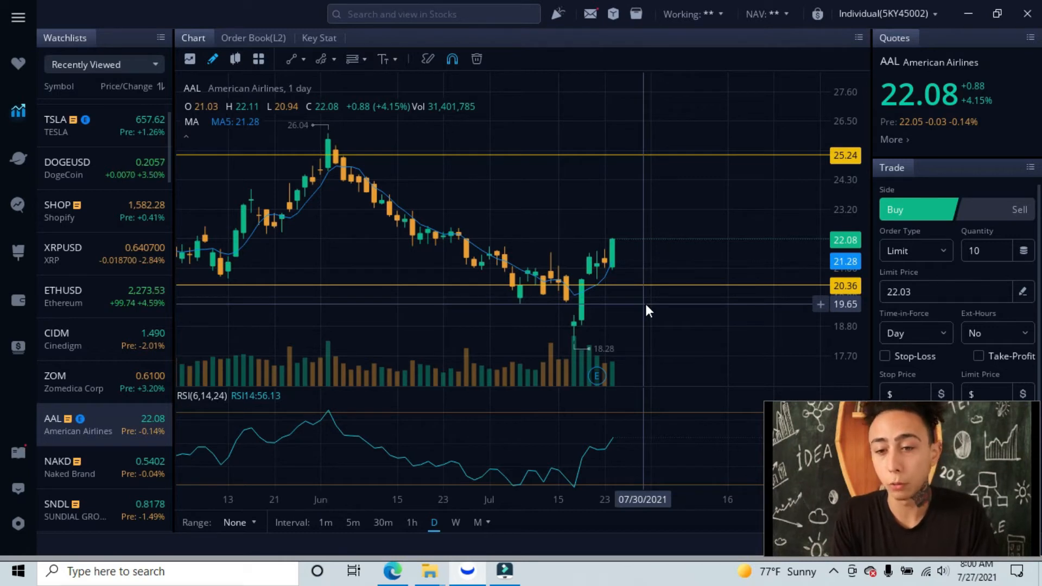
{"action": "mouse_move", "coordinate": [661, 292]}
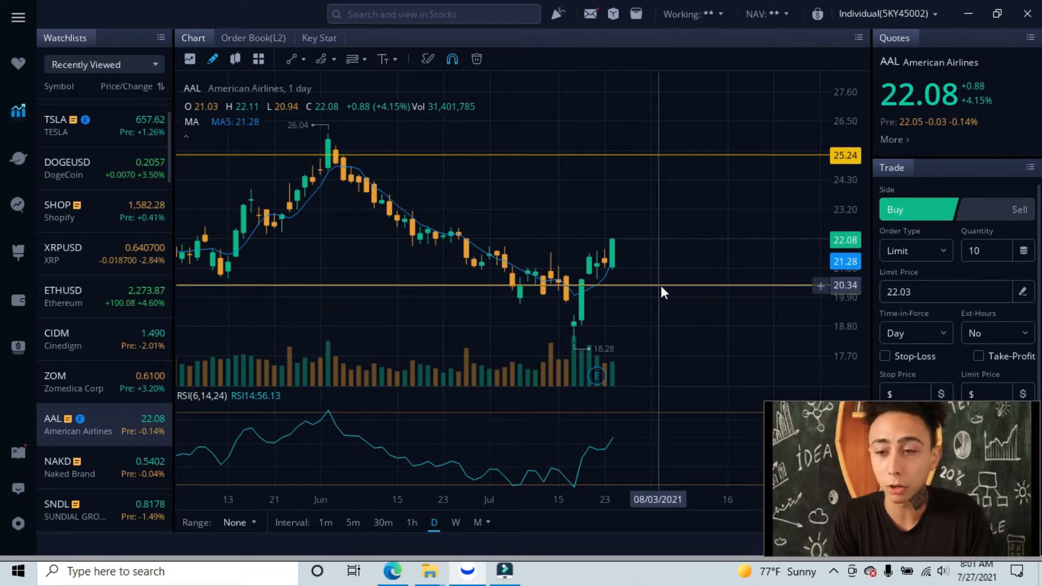
{"action": "mouse_move", "coordinate": [552, 312]}
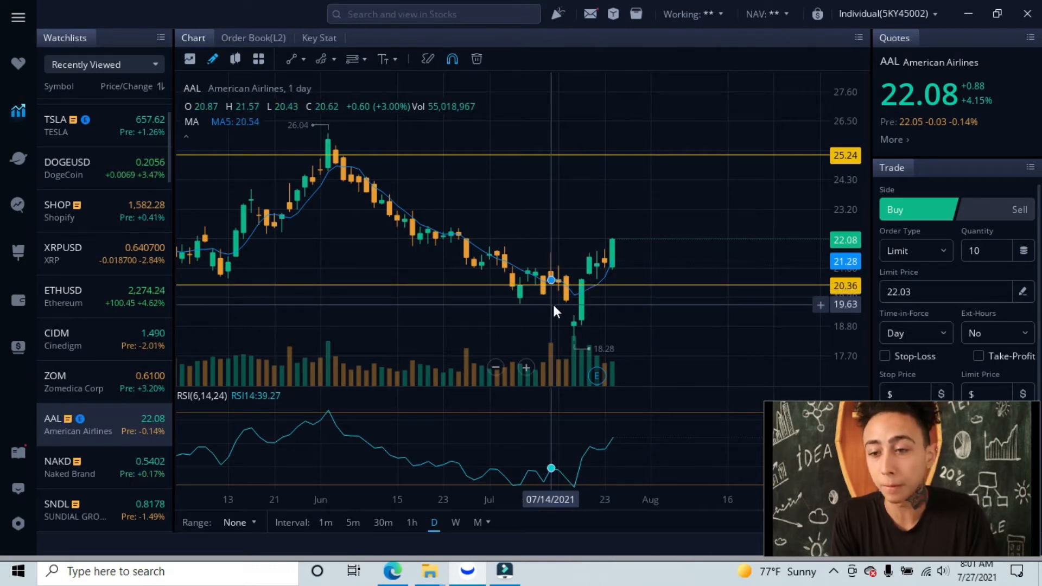
{"action": "mouse_move", "coordinate": [673, 304]}
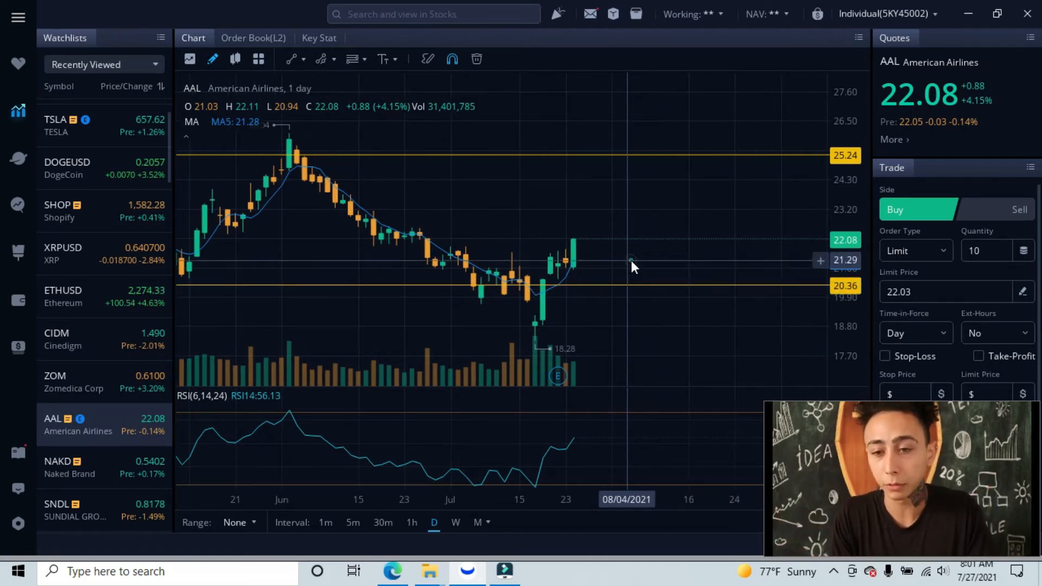
{"action": "mouse_move", "coordinate": [567, 278]}
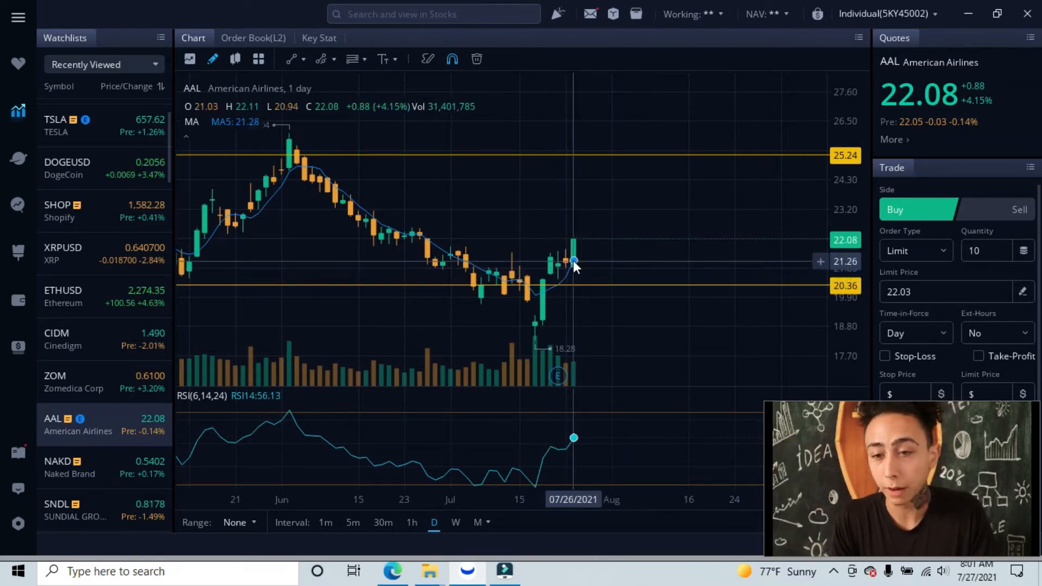
{"action": "mouse_move", "coordinate": [611, 236]}
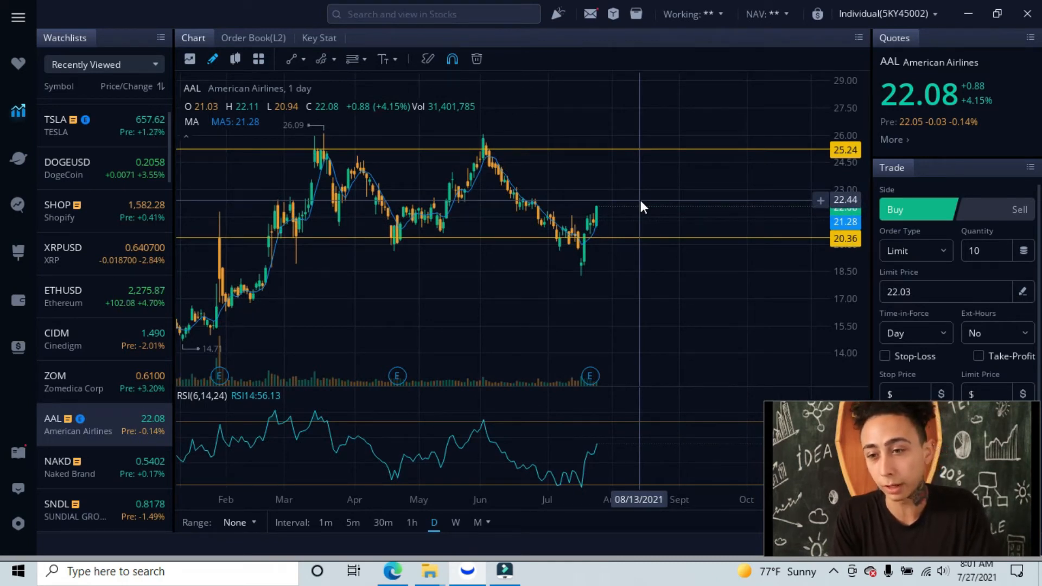
{"action": "mouse_move", "coordinate": [538, 217]}
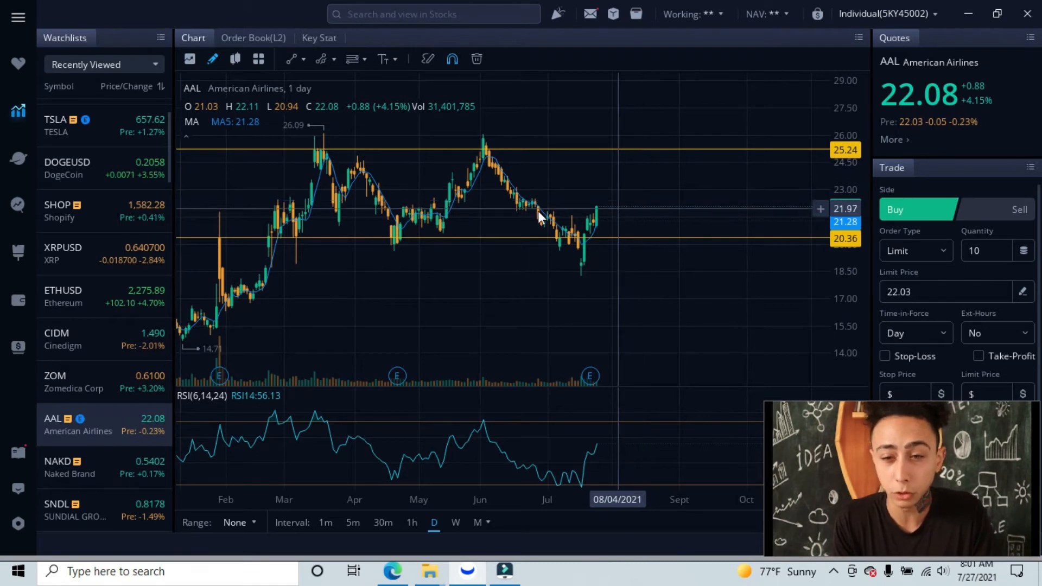
{"action": "mouse_move", "coordinate": [583, 207]}
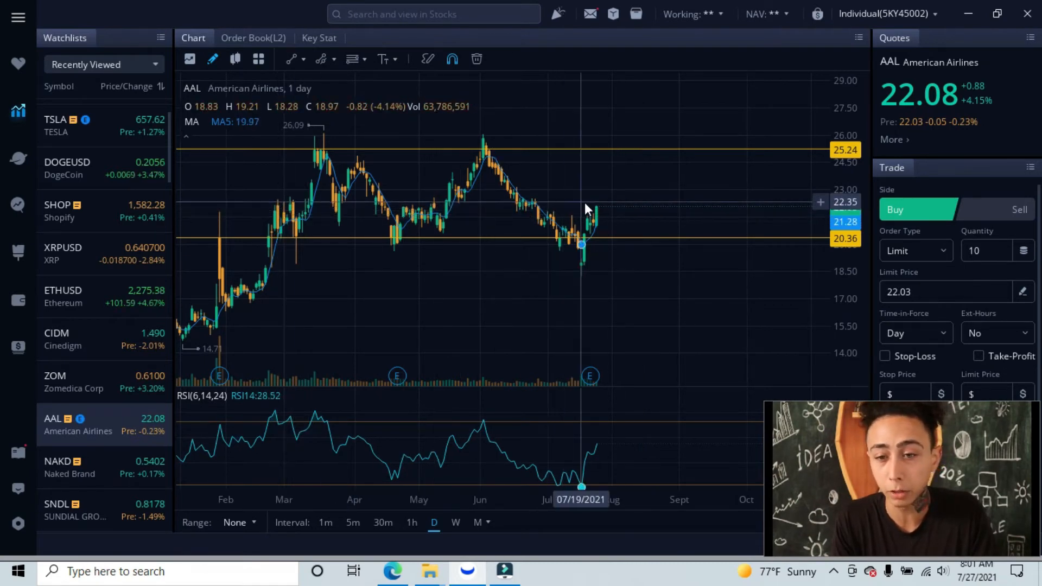
{"action": "mouse_move", "coordinate": [602, 206]}
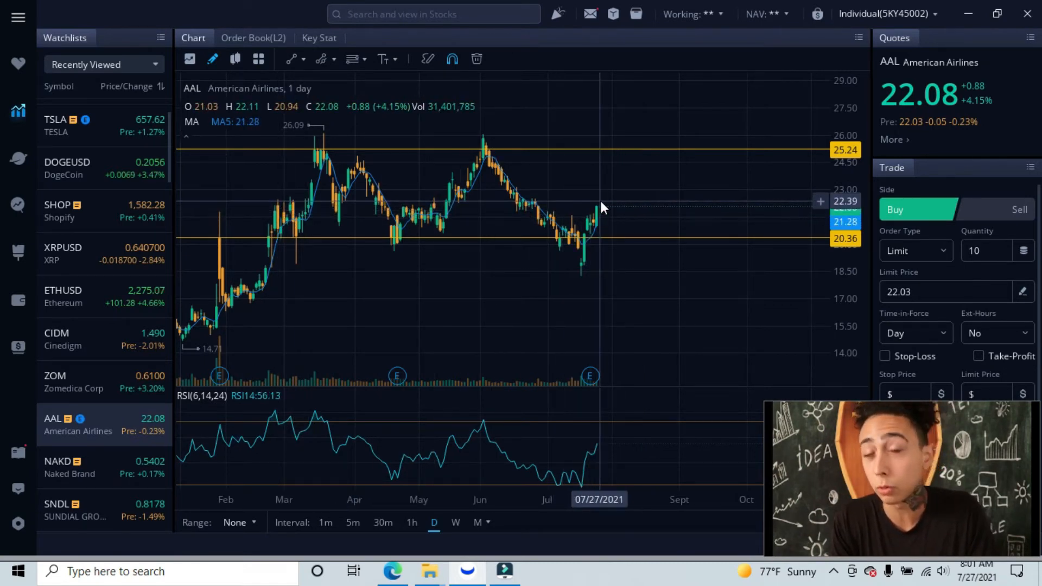
{"action": "mouse_move", "coordinate": [630, 206]}
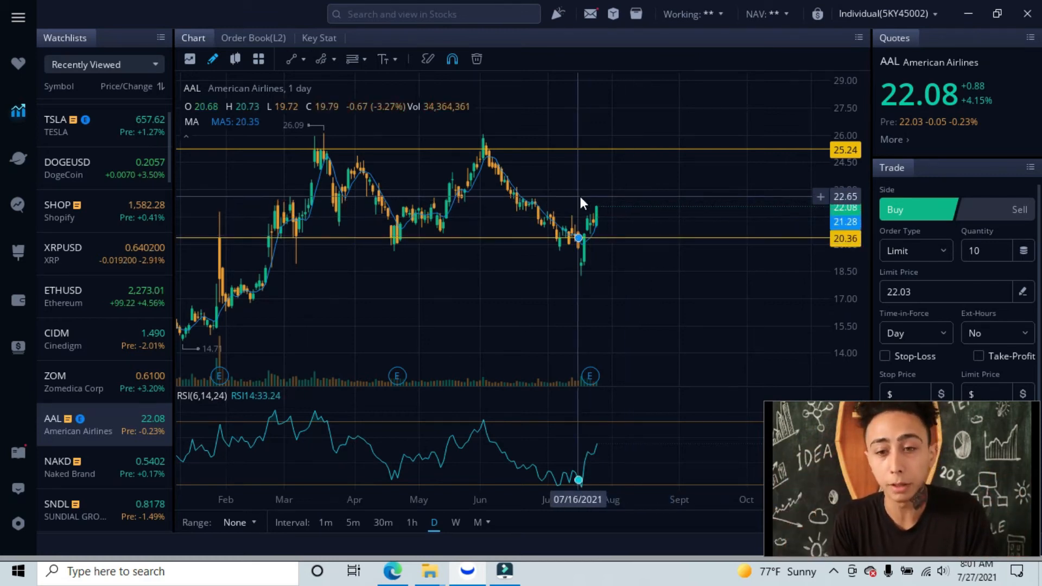
{"action": "mouse_move", "coordinate": [293, 206]}
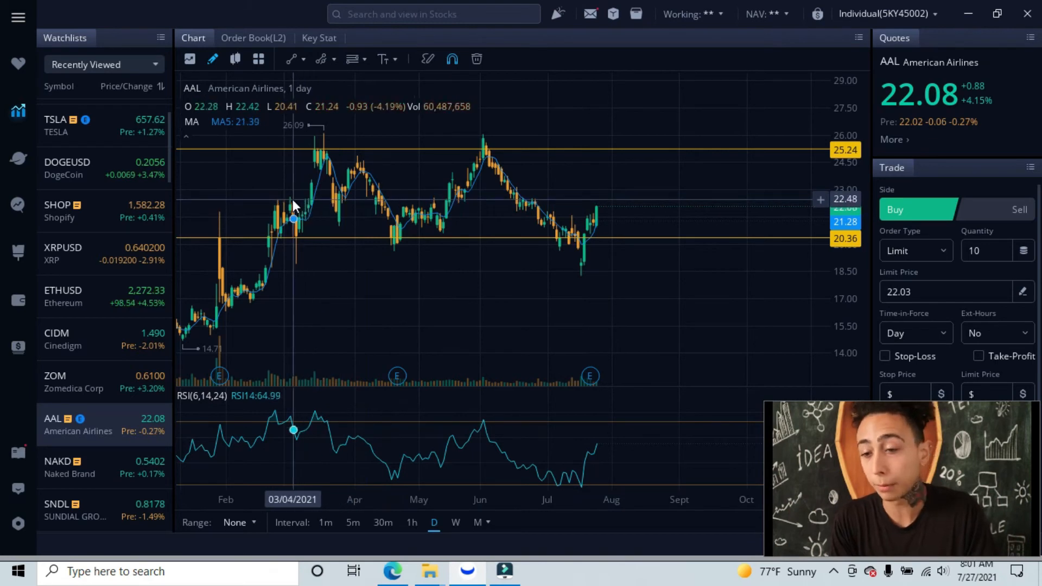
{"action": "mouse_move", "coordinate": [519, 199]}
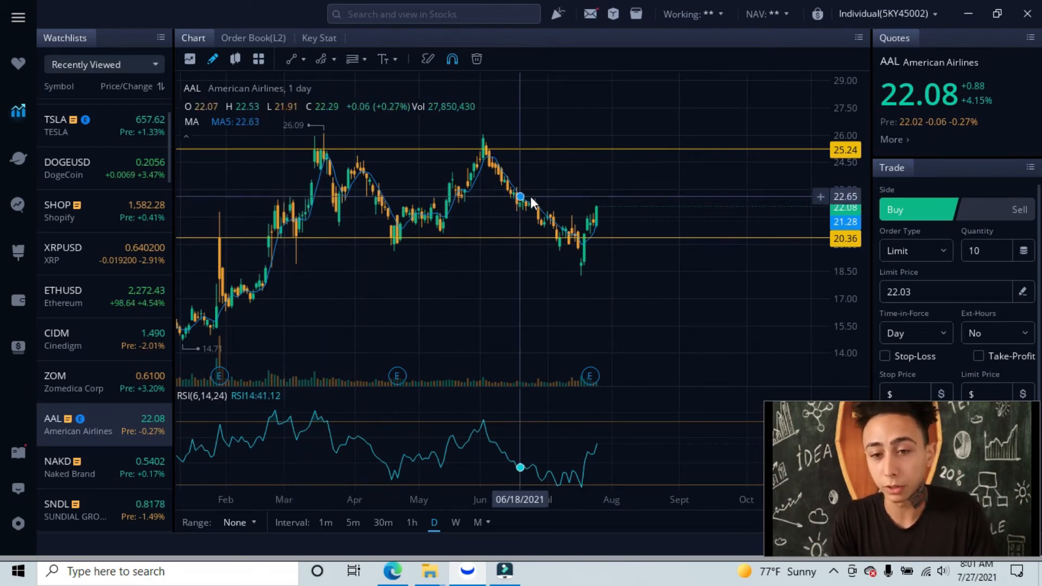
{"action": "mouse_move", "coordinate": [661, 204]}
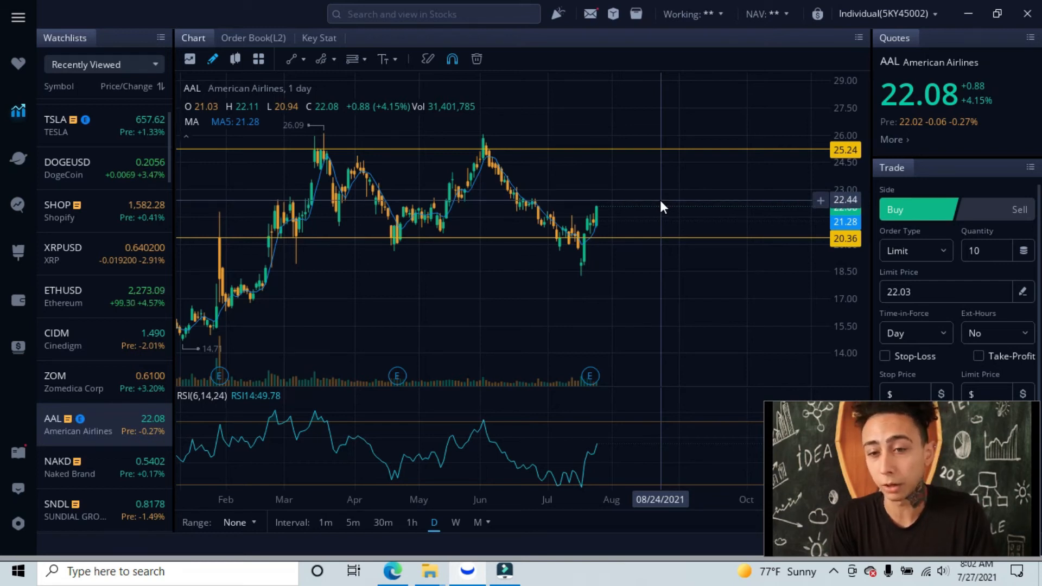
{"action": "mouse_move", "coordinate": [651, 209]}
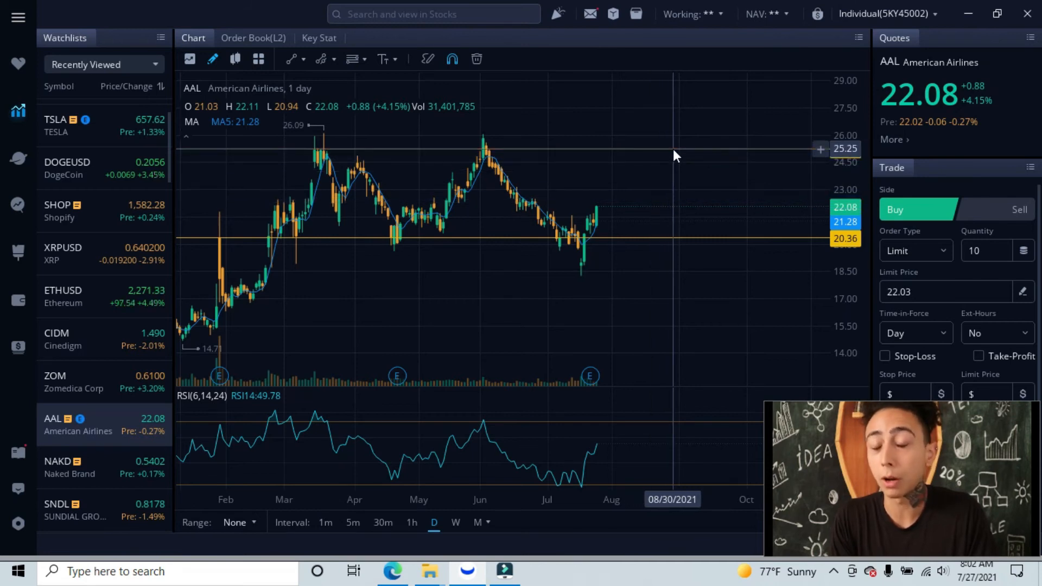
{"action": "mouse_move", "coordinate": [614, 203]}
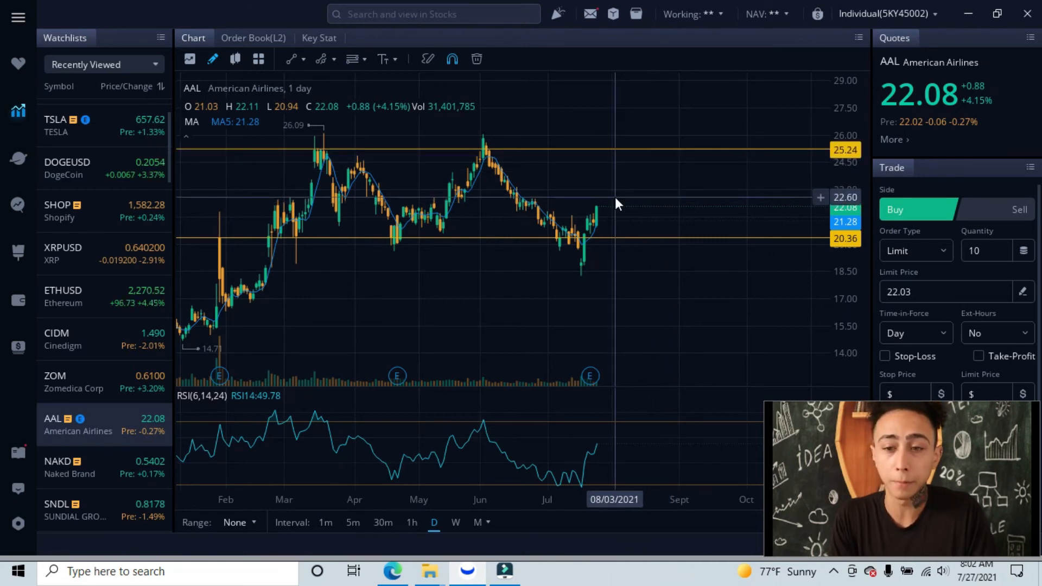